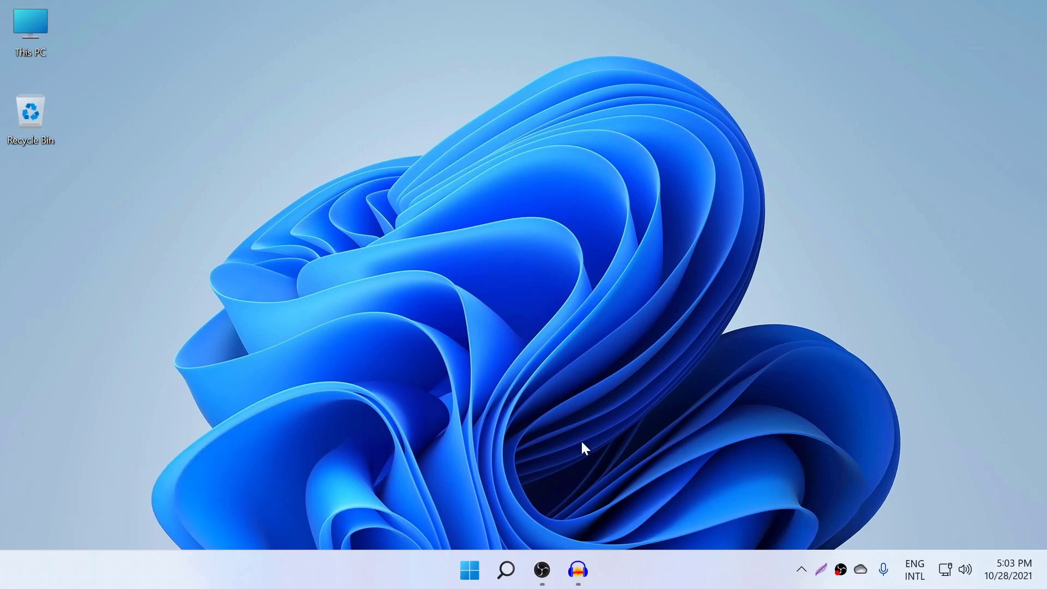
{"action": "mouse_move", "coordinate": [575, 460]}
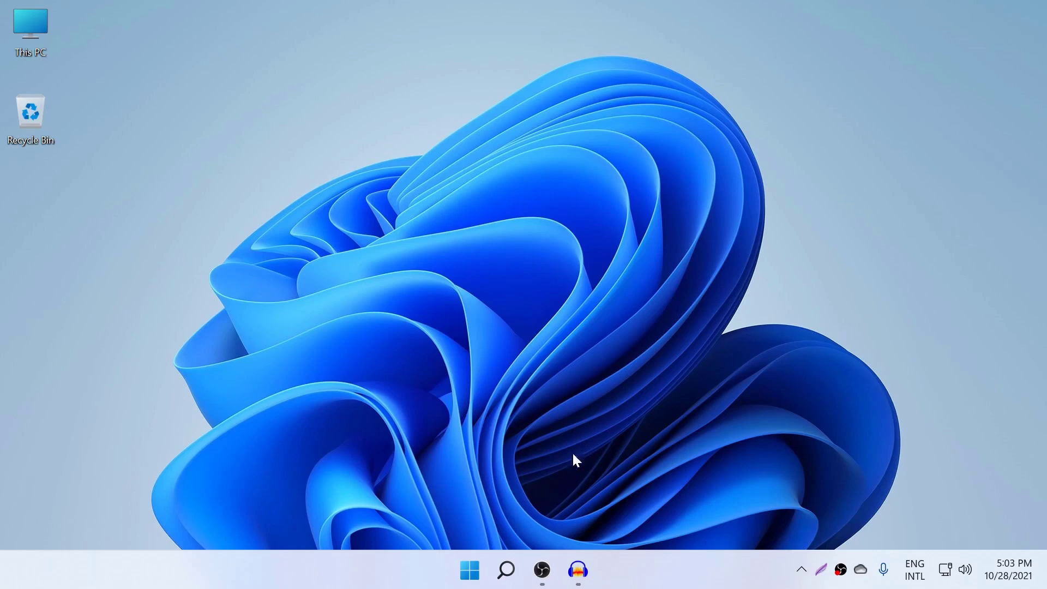
{"action": "mouse_move", "coordinate": [703, 587]}
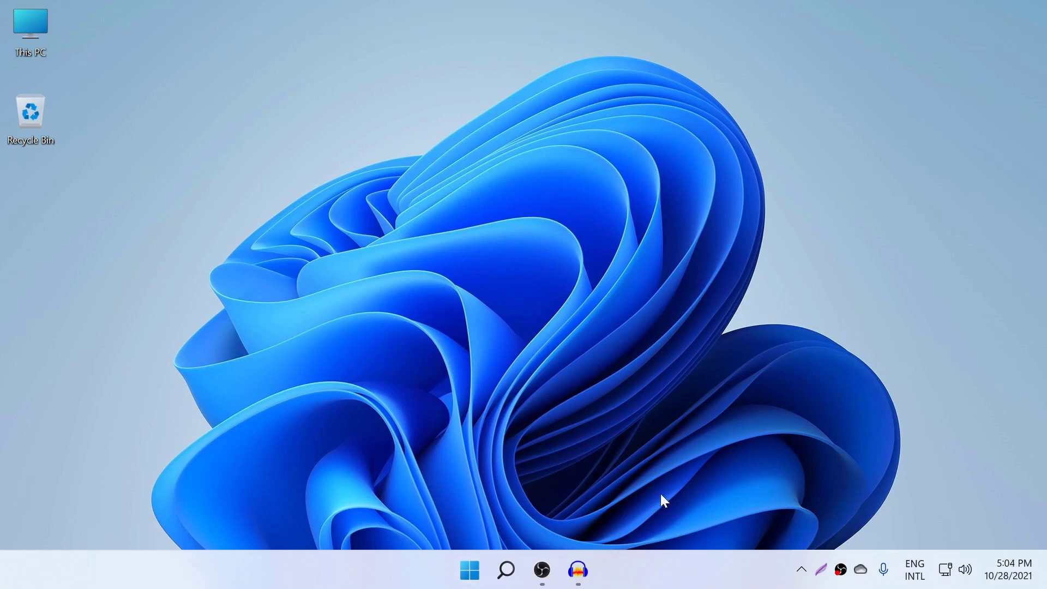
{"action": "mouse_move", "coordinate": [628, 571]}
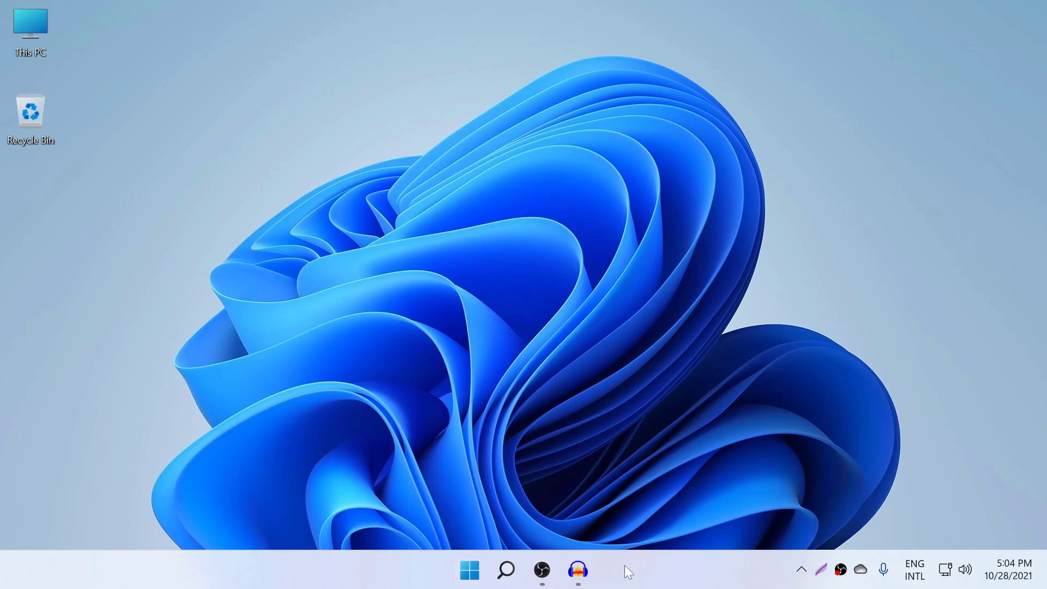
{"action": "mouse_move", "coordinate": [607, 571]}
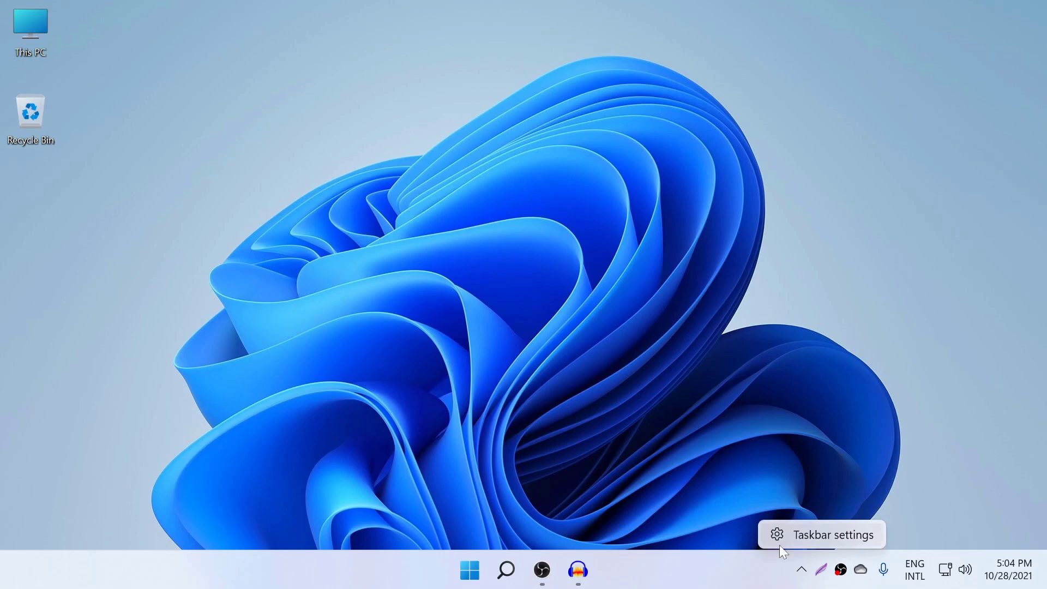
{"action": "left_click", "coordinate": [824, 534]}
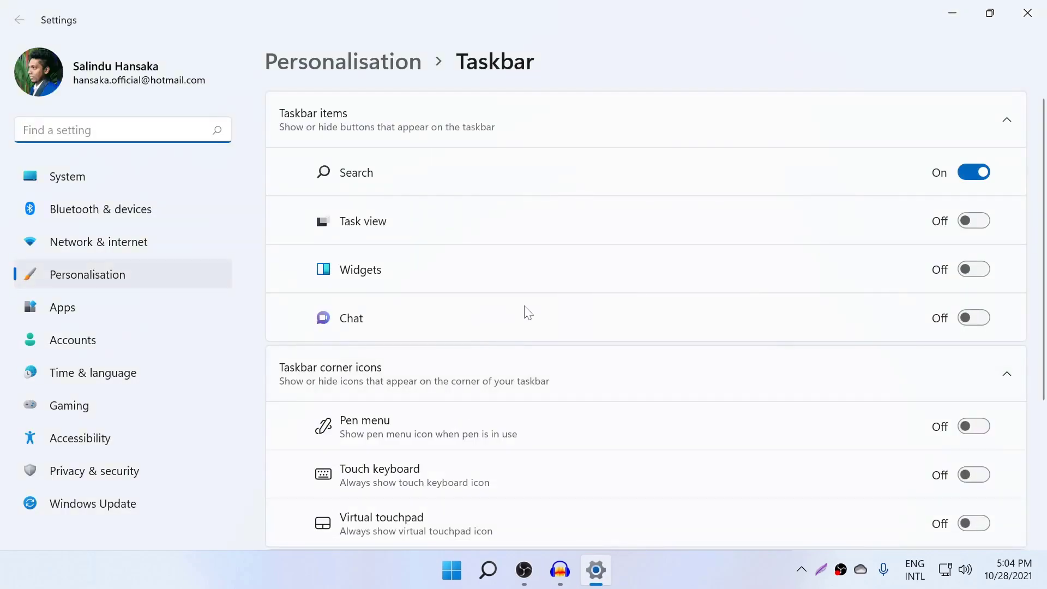
{"action": "scroll", "scroll_direction": "down", "scroll_amount": 3}
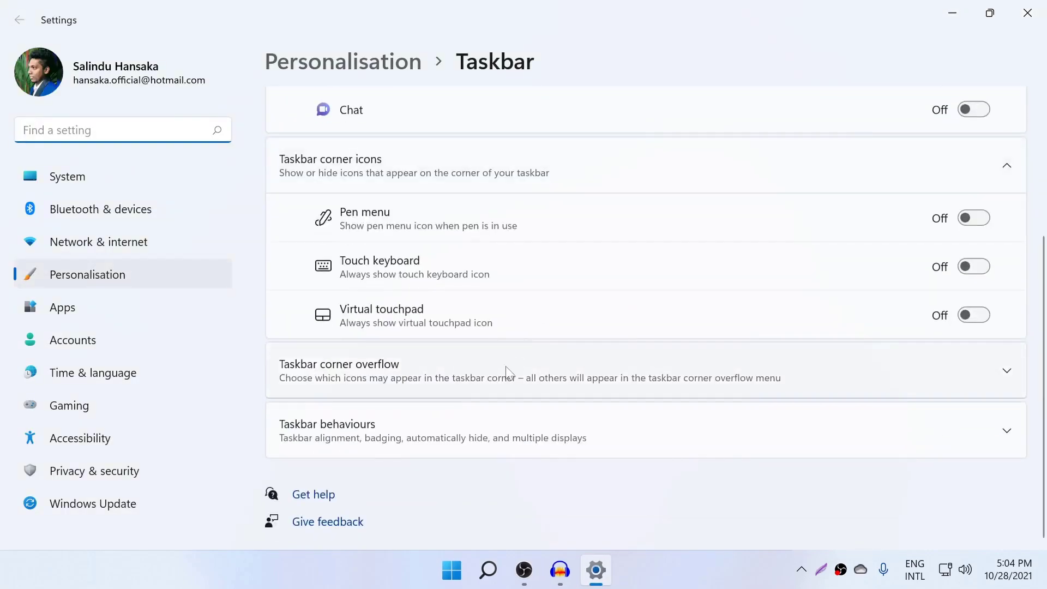
{"action": "mouse_move", "coordinate": [667, 377]}
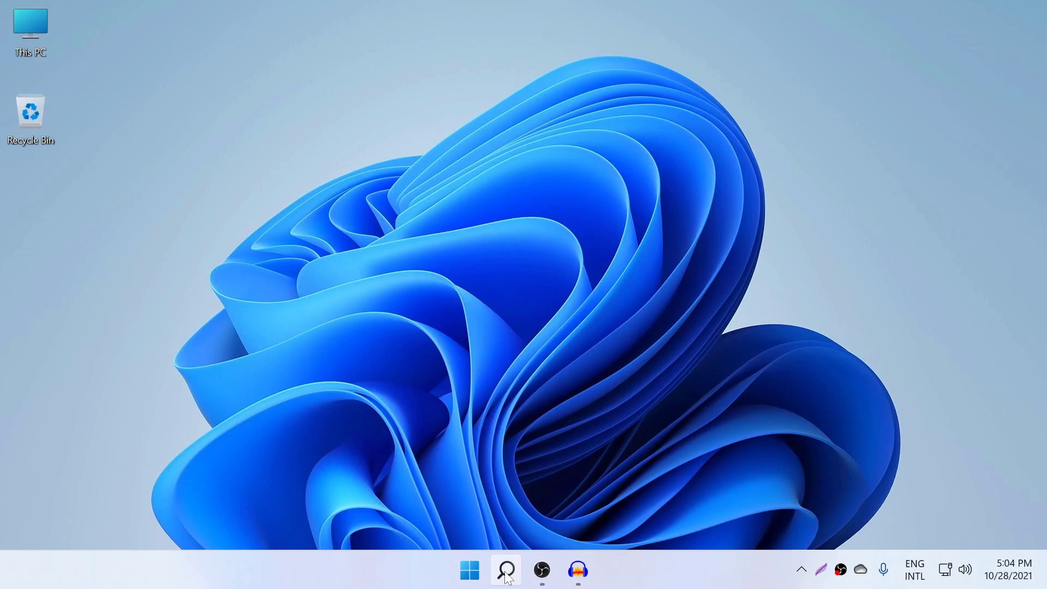
Launch Registry Editor from Windows Search by searching 'regi'
{"action": "left_click", "coordinate": [505, 570]}
{"action": "type", "text": "regi"}
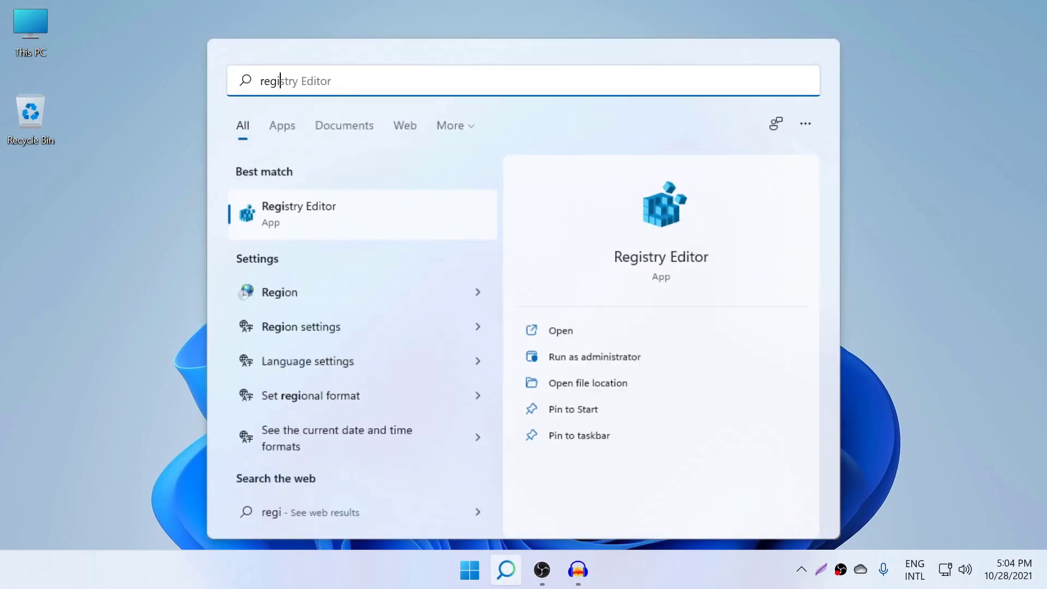
{"action": "left_click", "coordinate": [298, 213]}
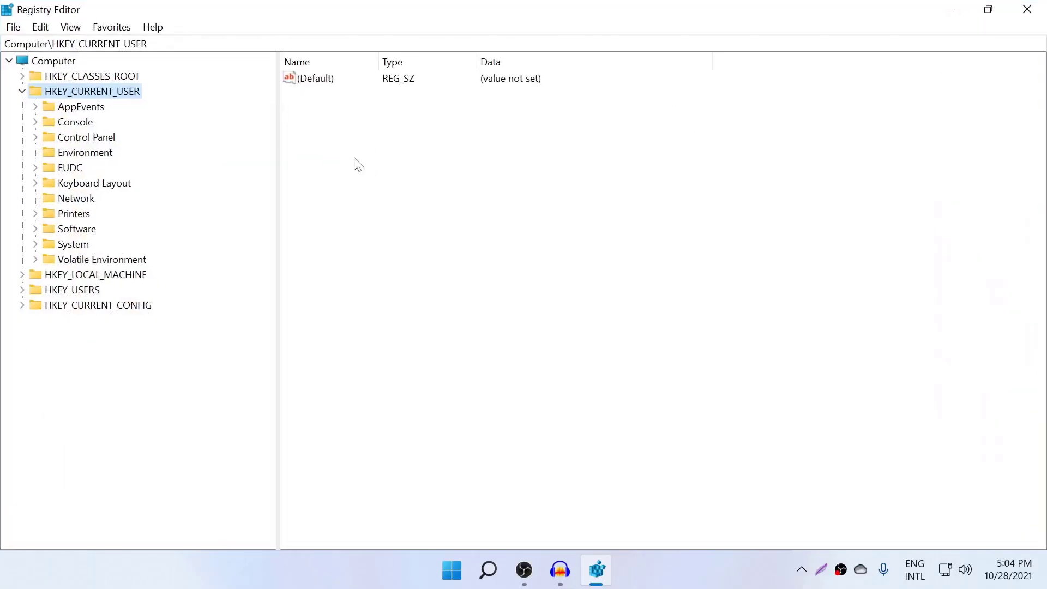
Expand HKEY_CURRENT_USER > Software > Microsoft > Windows in the registry tree
{"action": "left_click", "coordinate": [22, 92]}
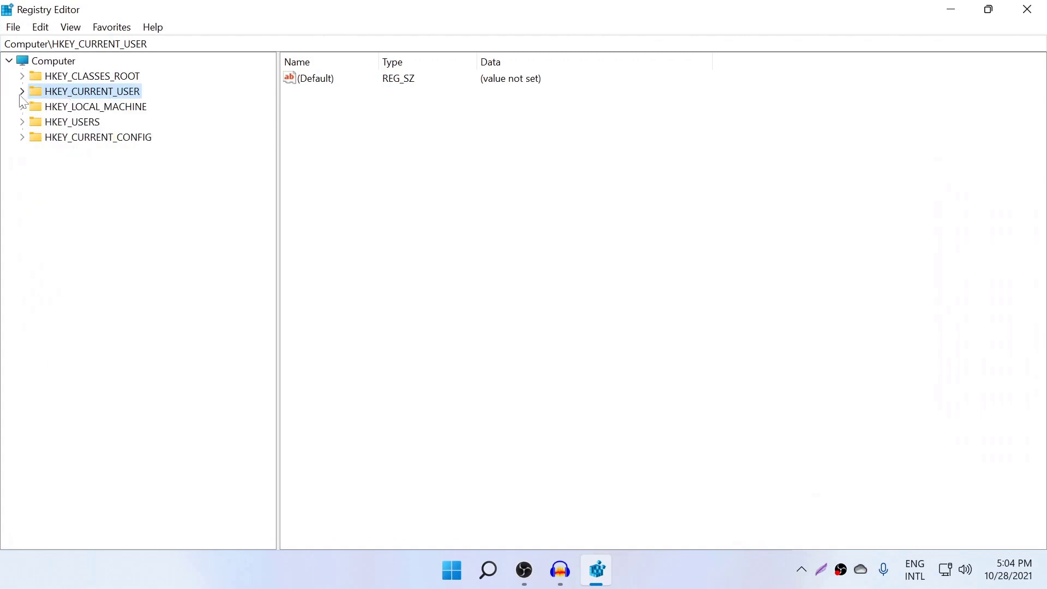
{"action": "left_click", "coordinate": [22, 91]}
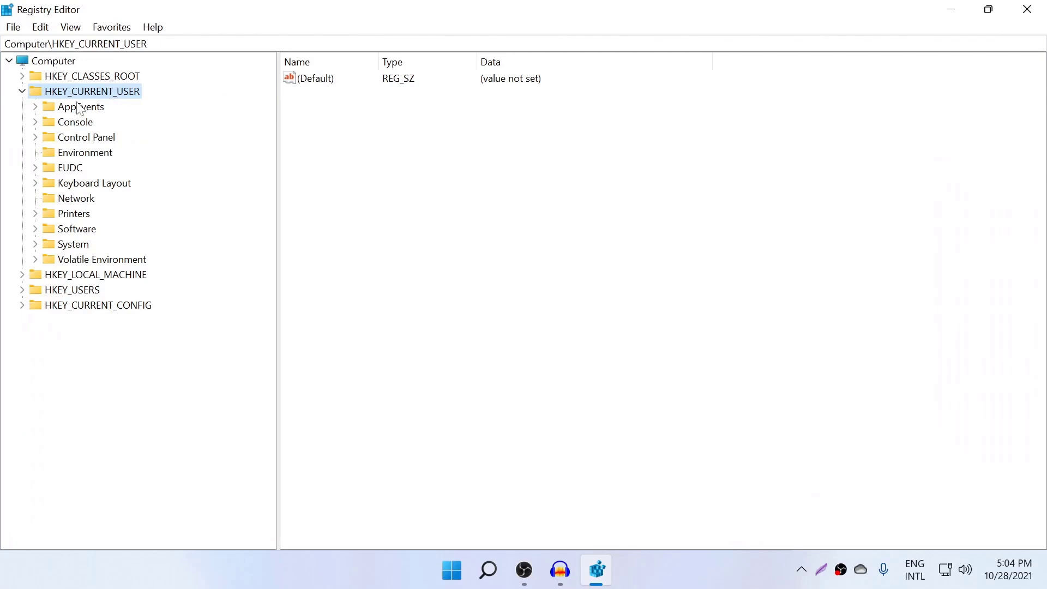
{"action": "left_click", "coordinate": [79, 229]}
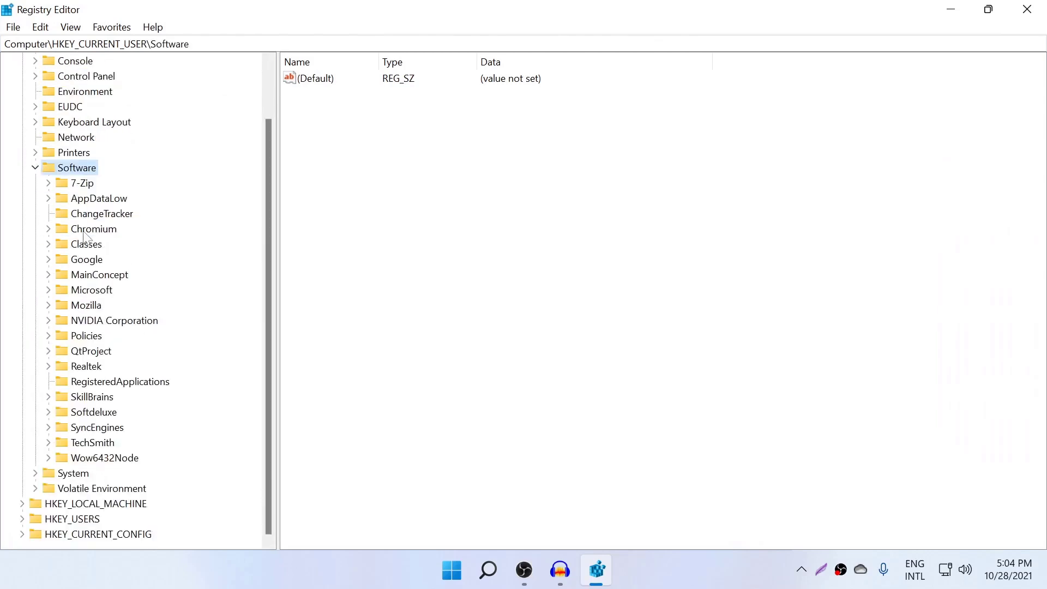
{"action": "mouse_move", "coordinate": [86, 399]}
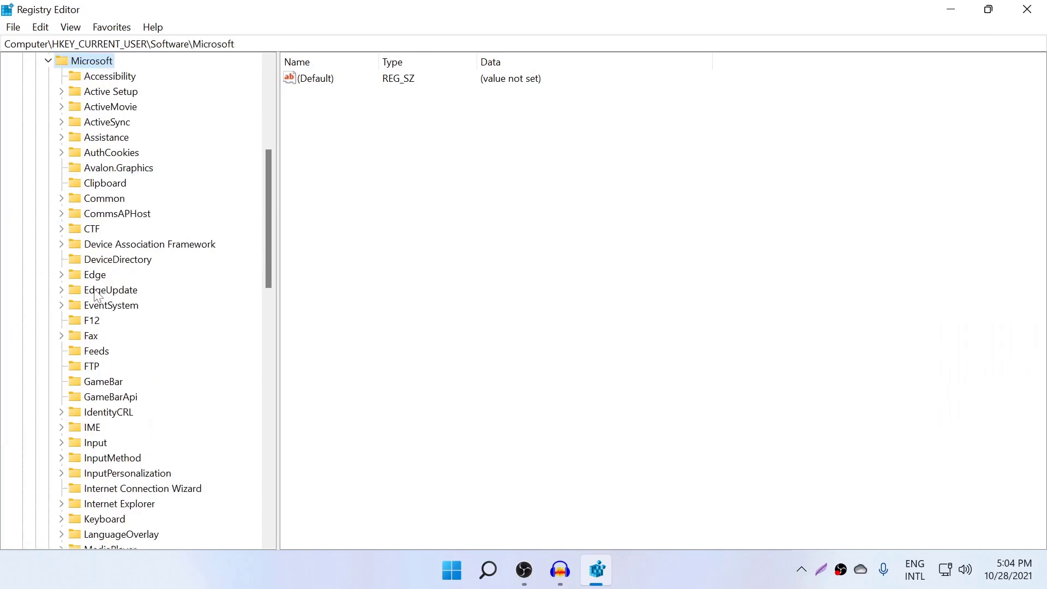
{"action": "scroll", "scroll_direction": "down", "scroll_amount": 3}
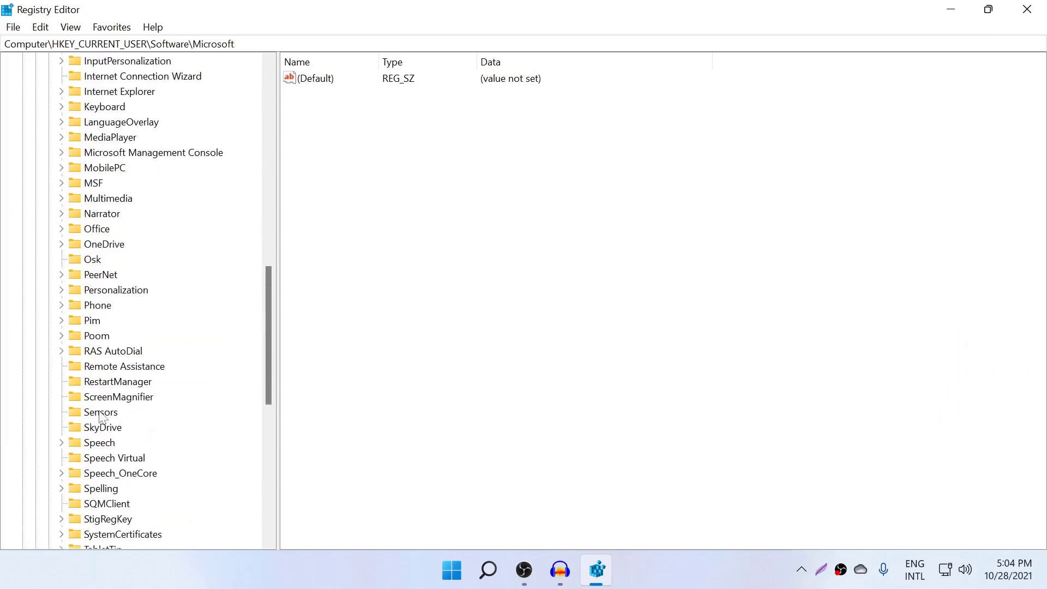
{"action": "scroll", "scroll_direction": "down", "scroll_amount": 3}
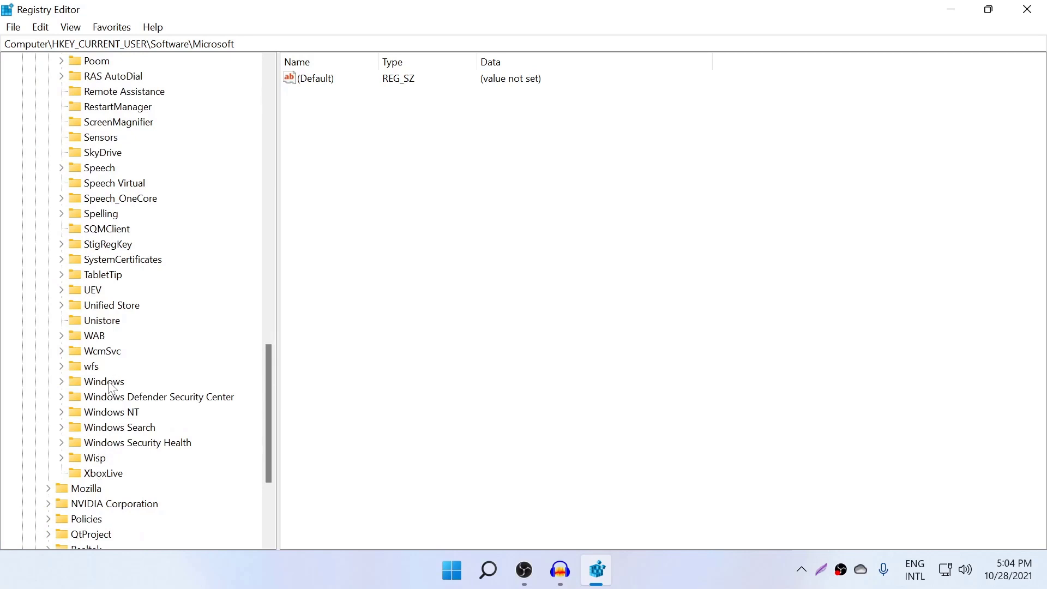
{"action": "left_click", "coordinate": [104, 382]}
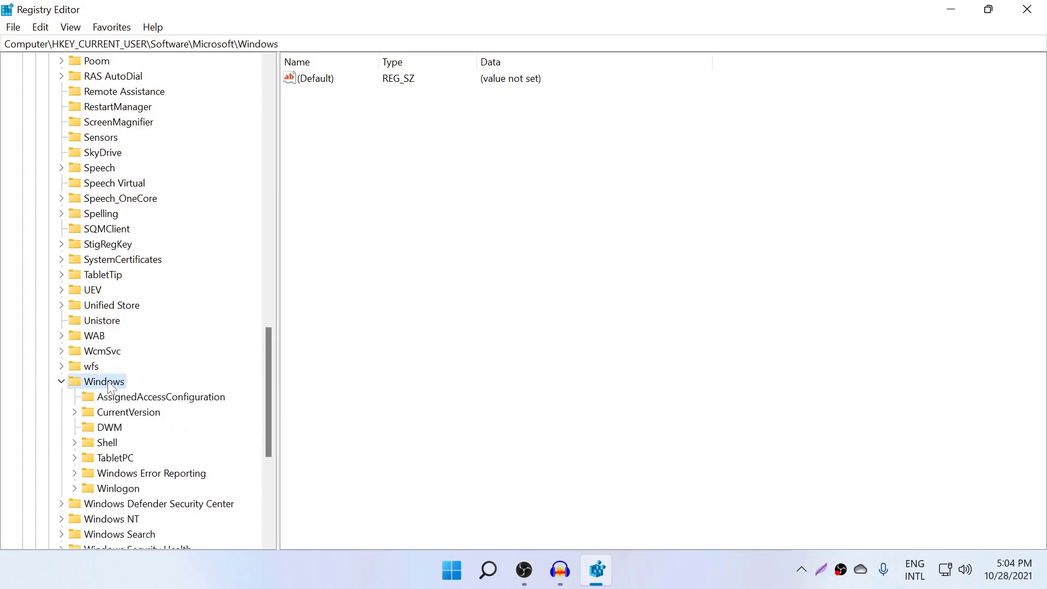
Reach CurrentVersion\Explorer and show the Advanced key's values
{"action": "scroll", "scroll_direction": "down", "scroll_amount": 3}
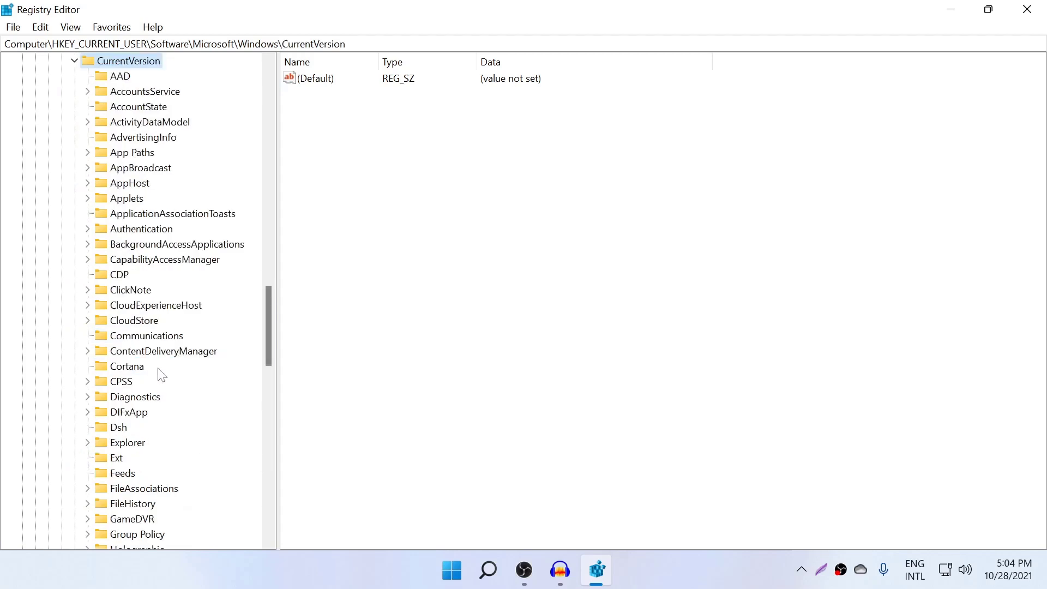
{"action": "mouse_move", "coordinate": [153, 347]}
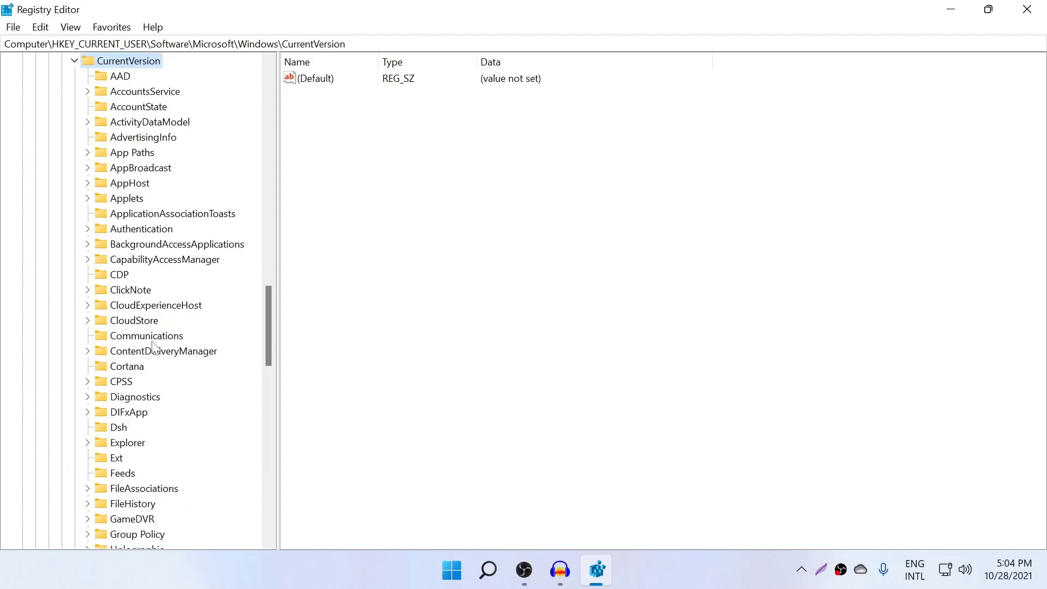
{"action": "scroll", "scroll_direction": "down", "scroll_amount": 3}
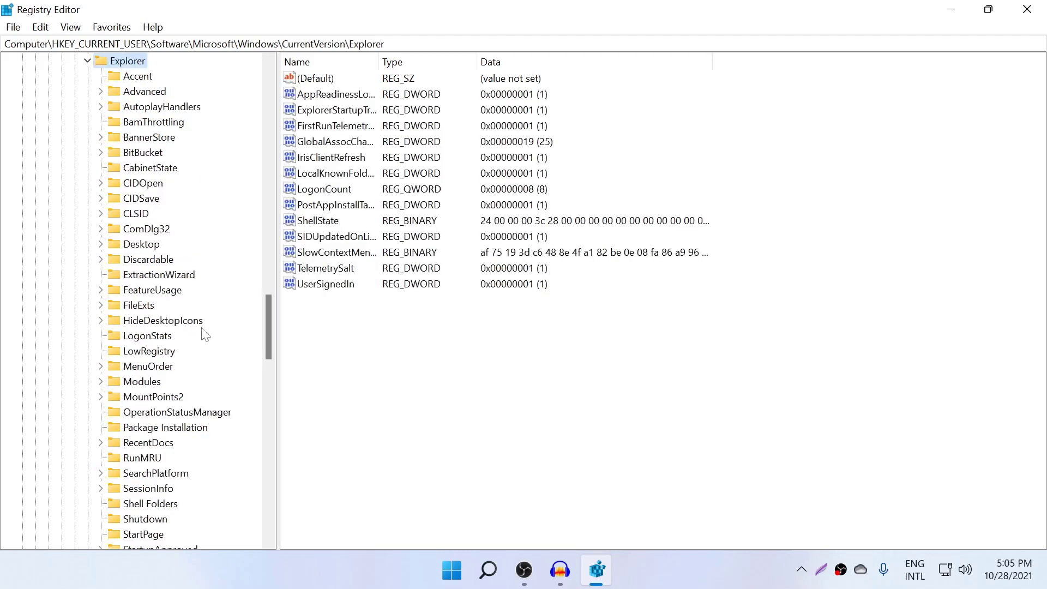
{"action": "left_click", "coordinate": [145, 92]}
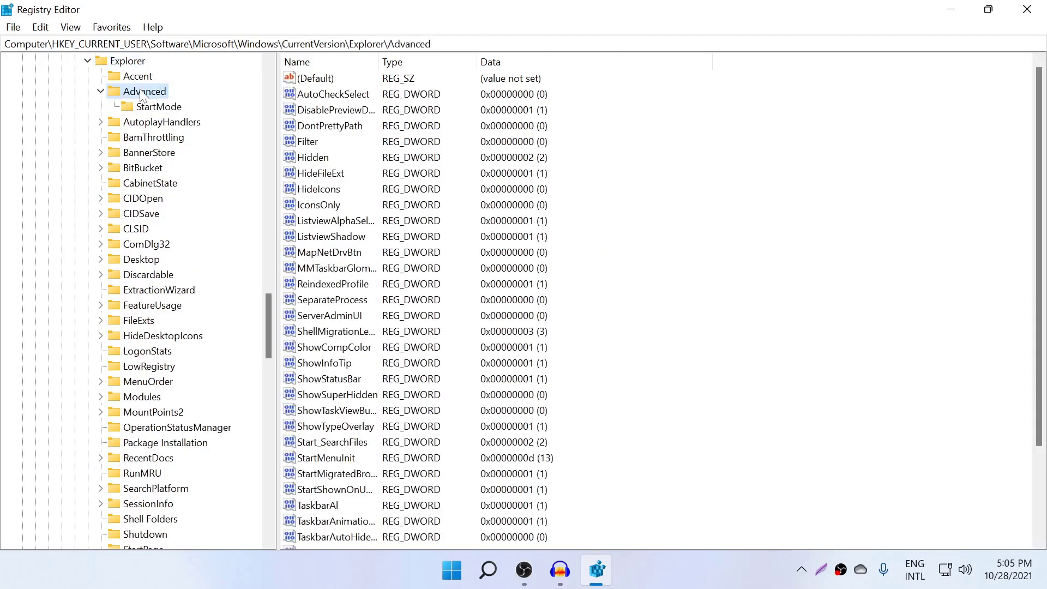
{"action": "scroll", "scroll_direction": "down", "scroll_amount": 3}
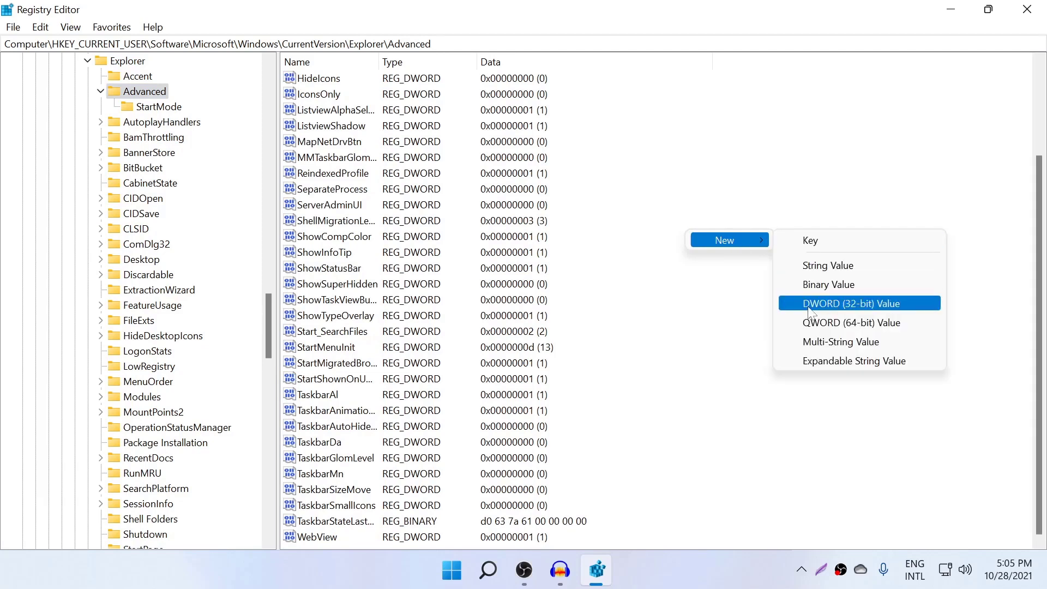
{"action": "mouse_move", "coordinate": [890, 317]}
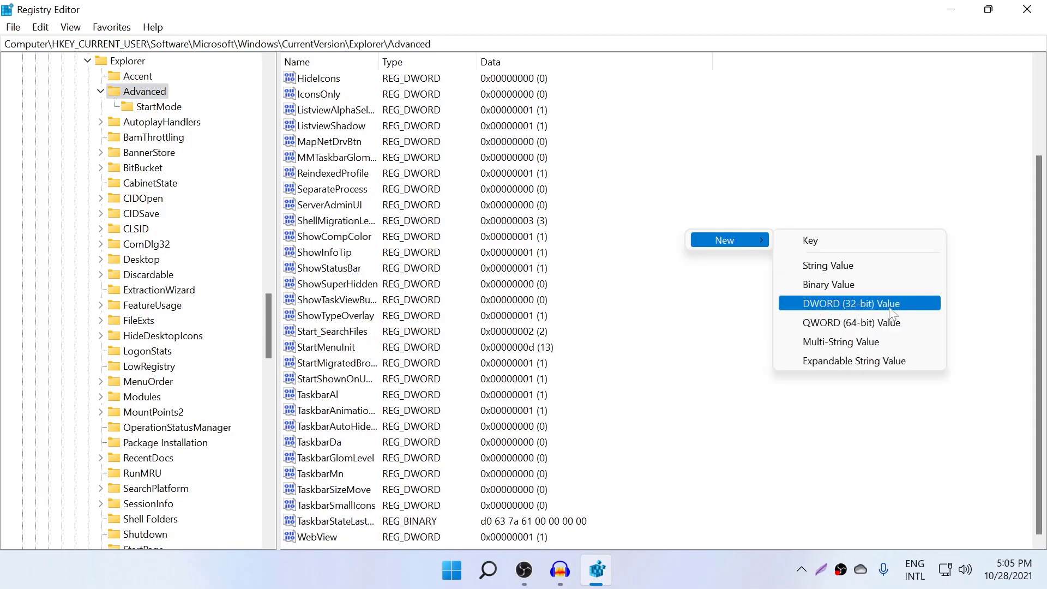
Create a new DWORD (32-bit) value named TaskbarSi under Advanced
{"action": "left_click", "coordinate": [859, 303]}
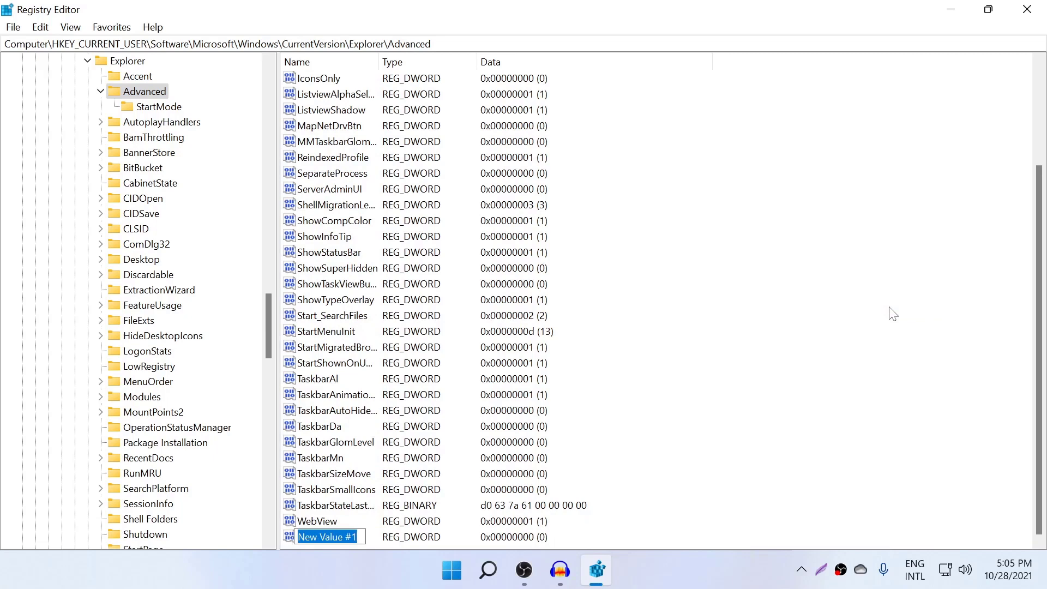
{"action": "type", "text": "TaskbarS"}
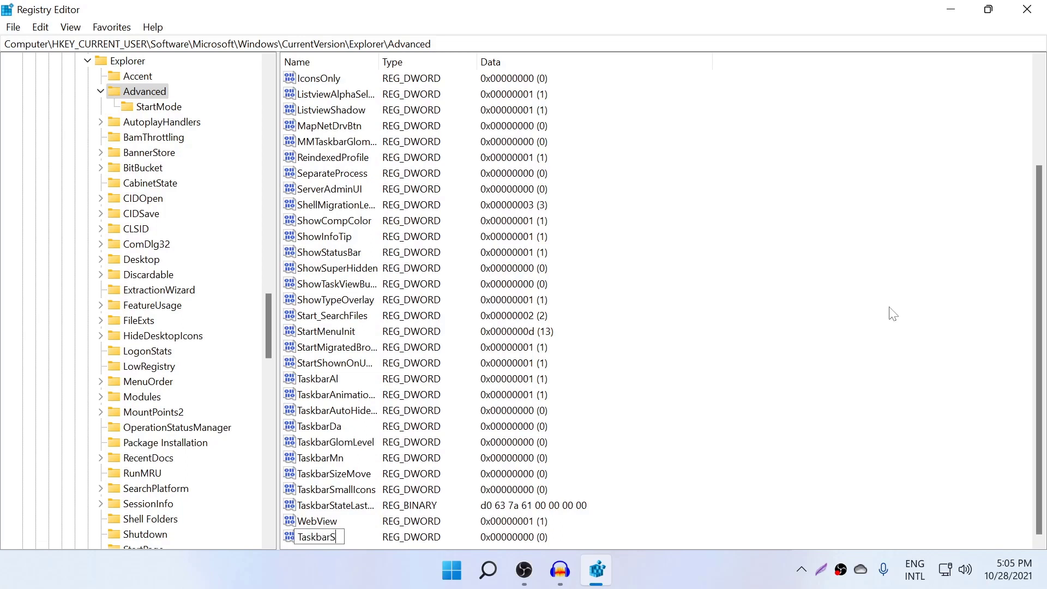
{"action": "type", "text": "i"}
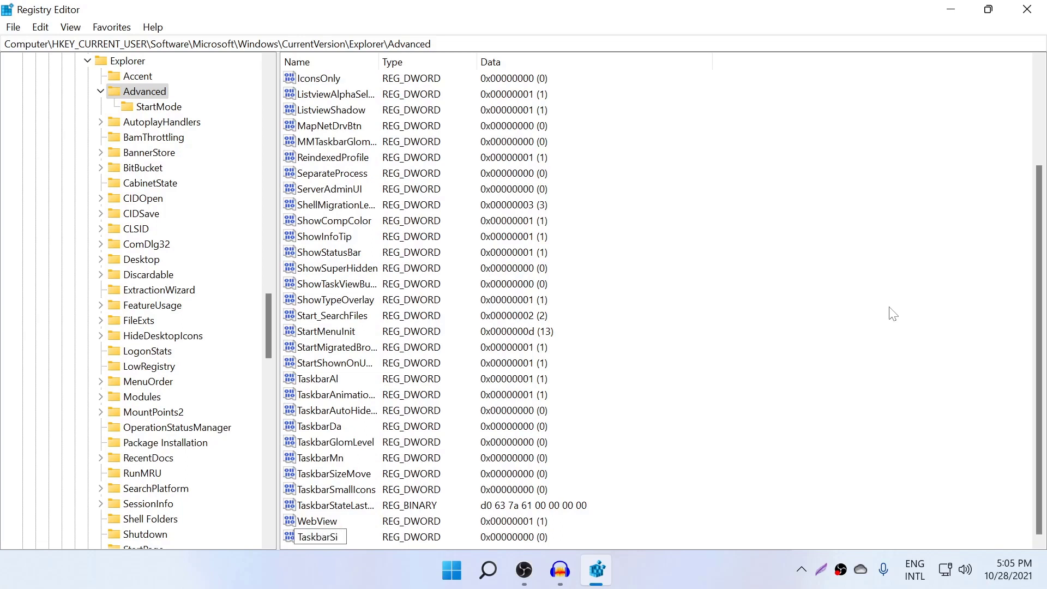
{"action": "key", "text": "Return"}
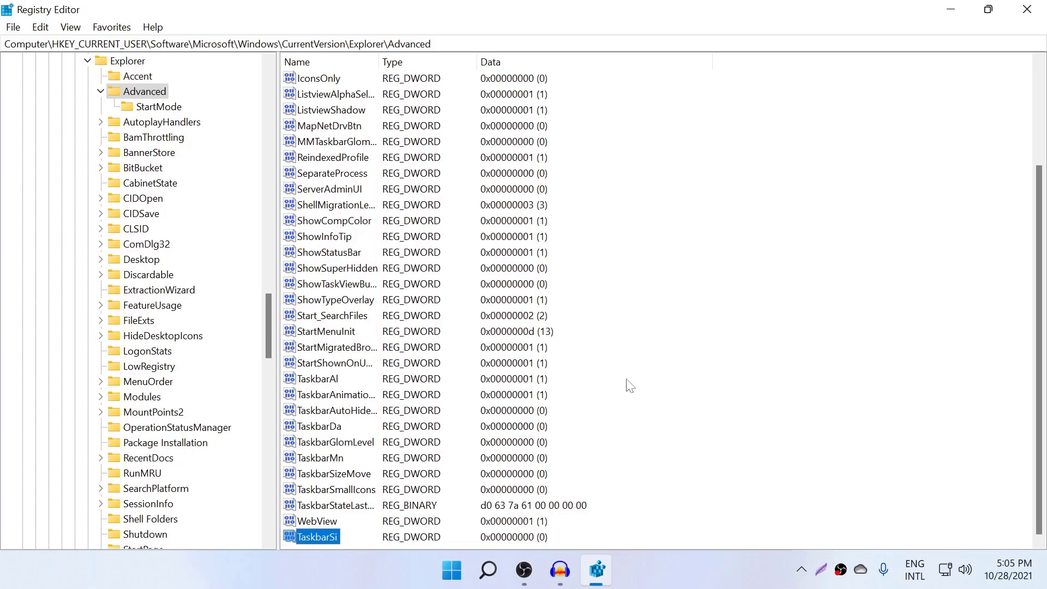
Bring up TaskbarSi's value-data editor via Modify
{"action": "right_click", "coordinate": [319, 535]}
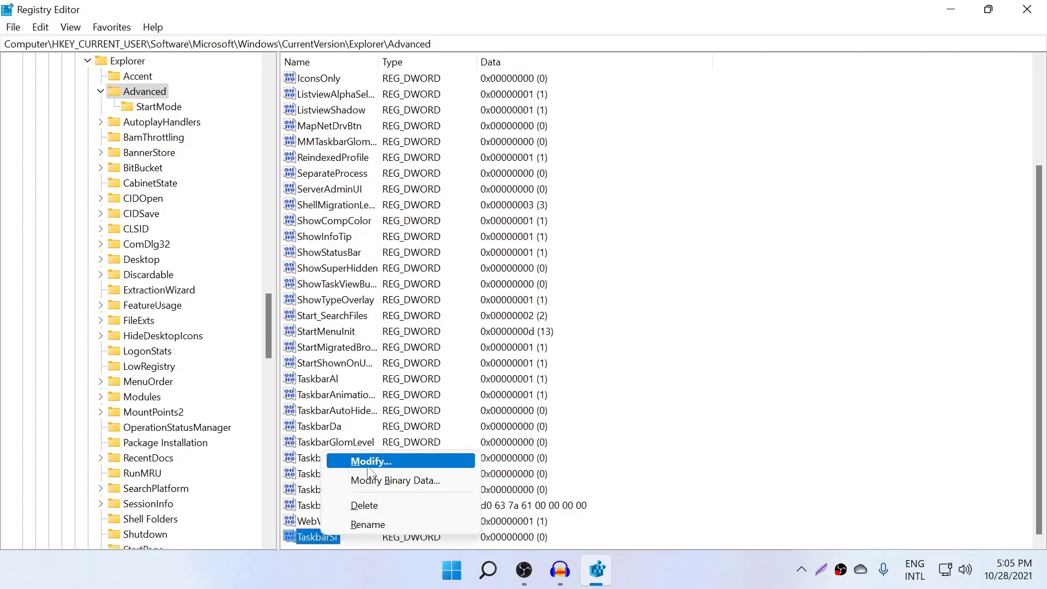
{"action": "left_click", "coordinate": [370, 460]}
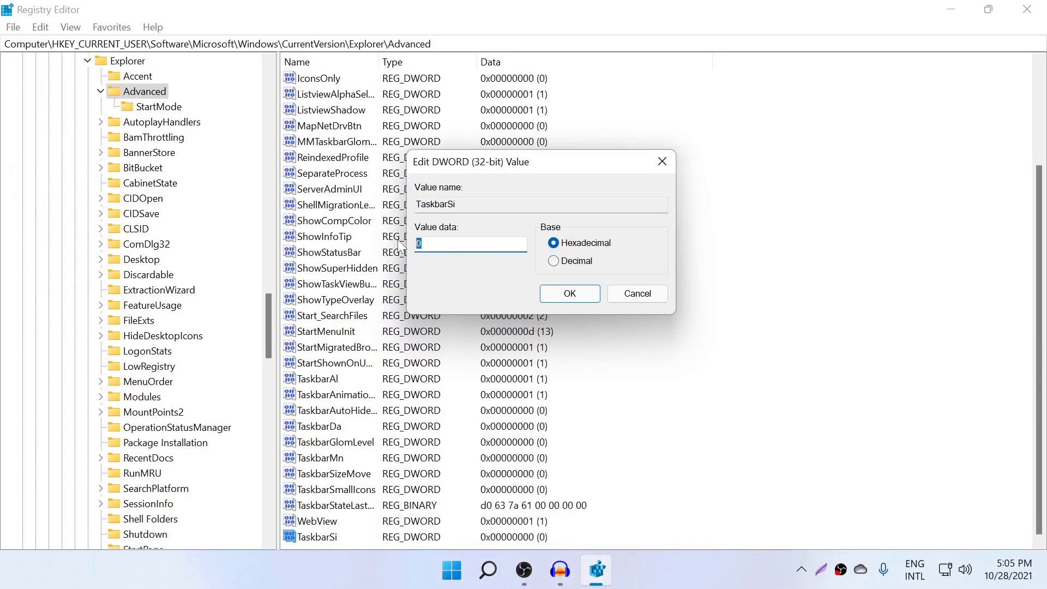
Try values 1 and 2 for TaskbarSi, then keep its data at 0
{"action": "type", "text": "1"}
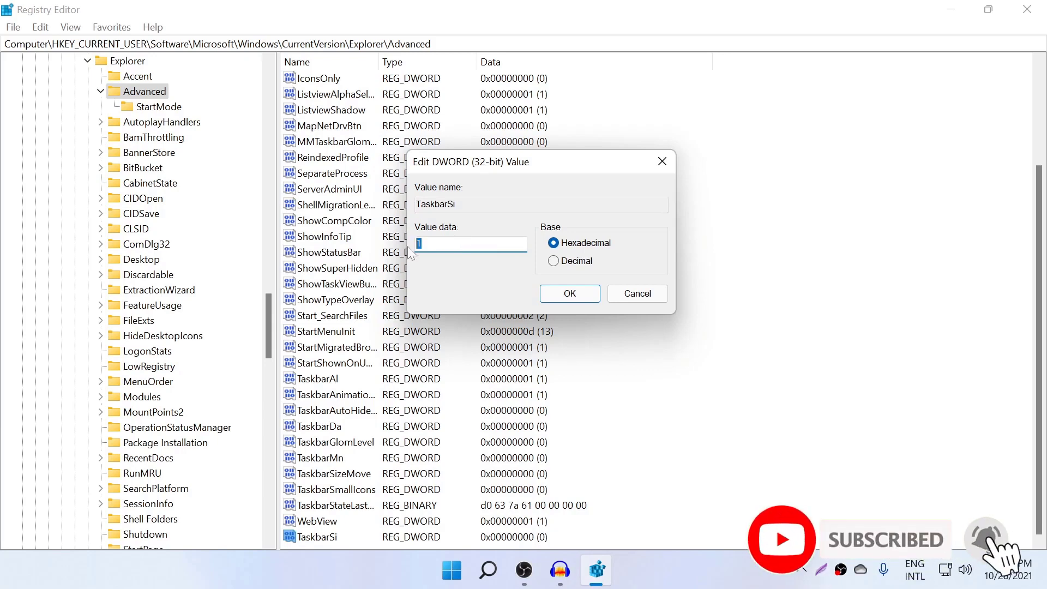
{"action": "type", "text": "2"}
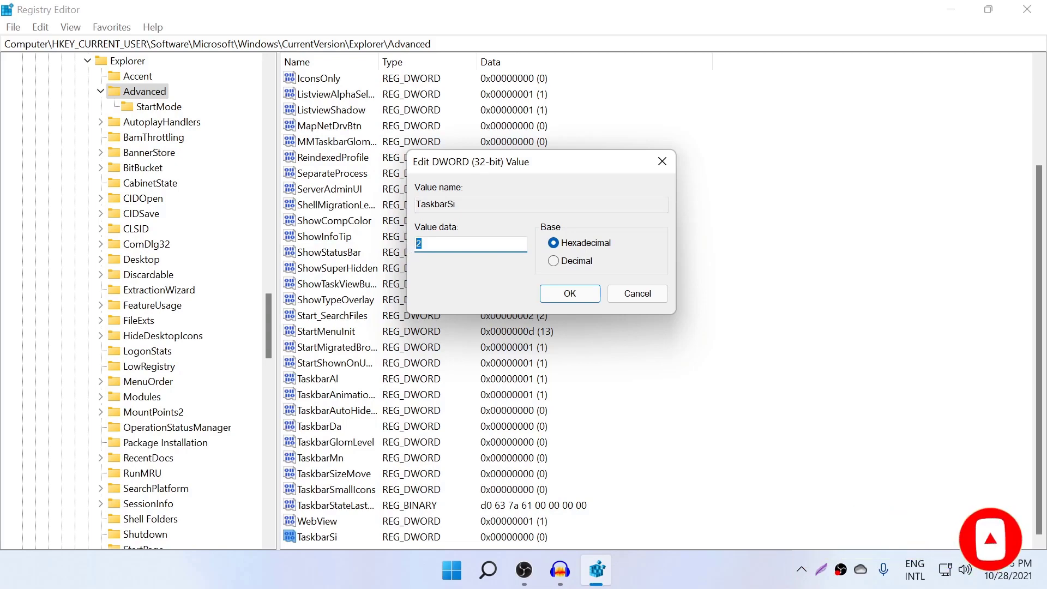
{"action": "type", "text": "0"}
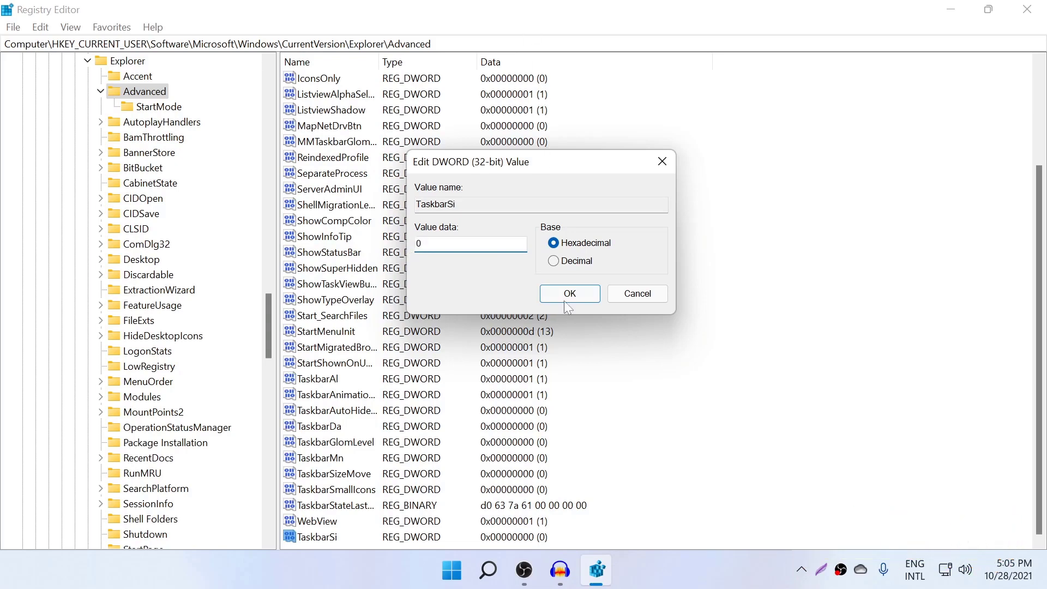
{"action": "left_click", "coordinate": [569, 294]}
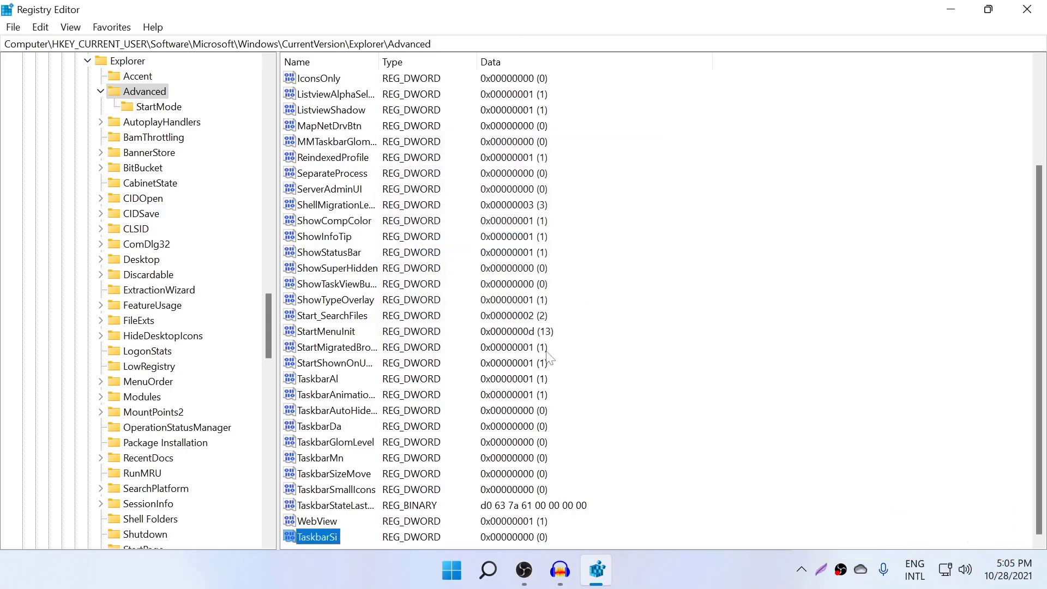
{"action": "mouse_move", "coordinate": [451, 570]}
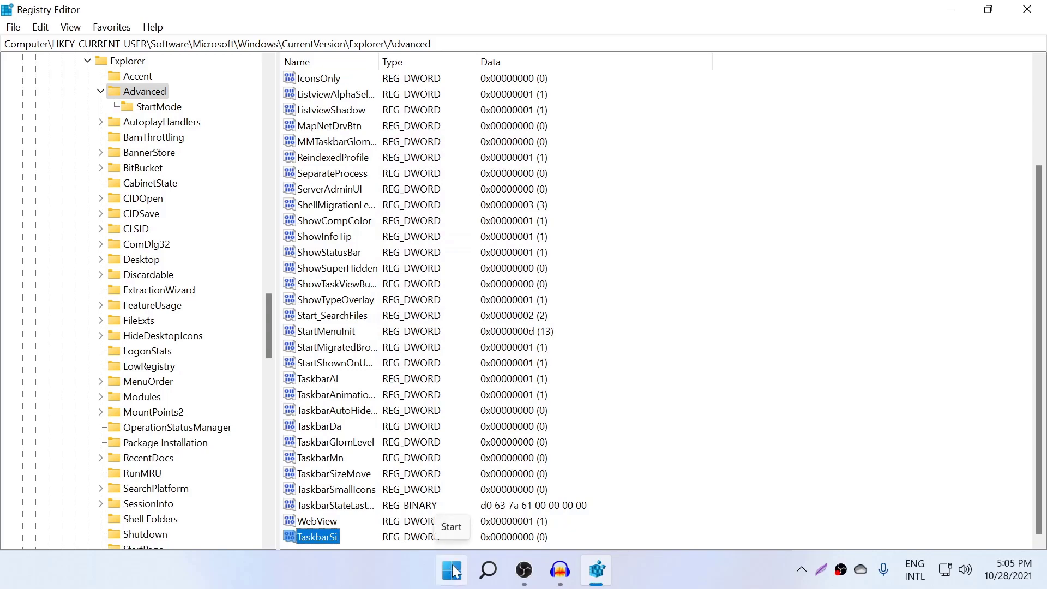
Launch Task Manager from the Start button menu and select the Windows Explorer process
{"action": "right_click", "coordinate": [451, 569]}
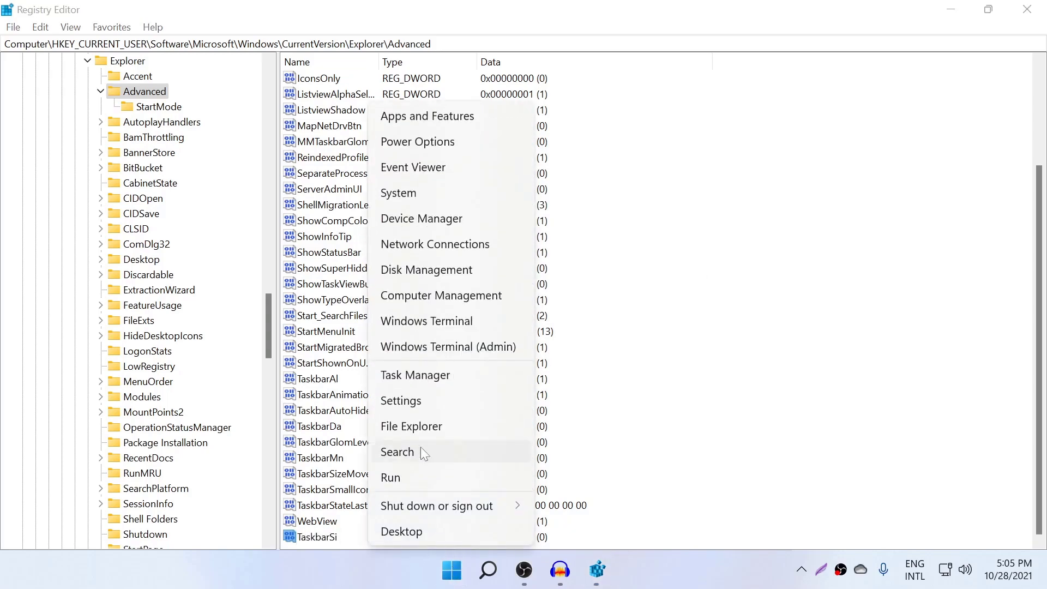
{"action": "mouse_move", "coordinate": [426, 409]}
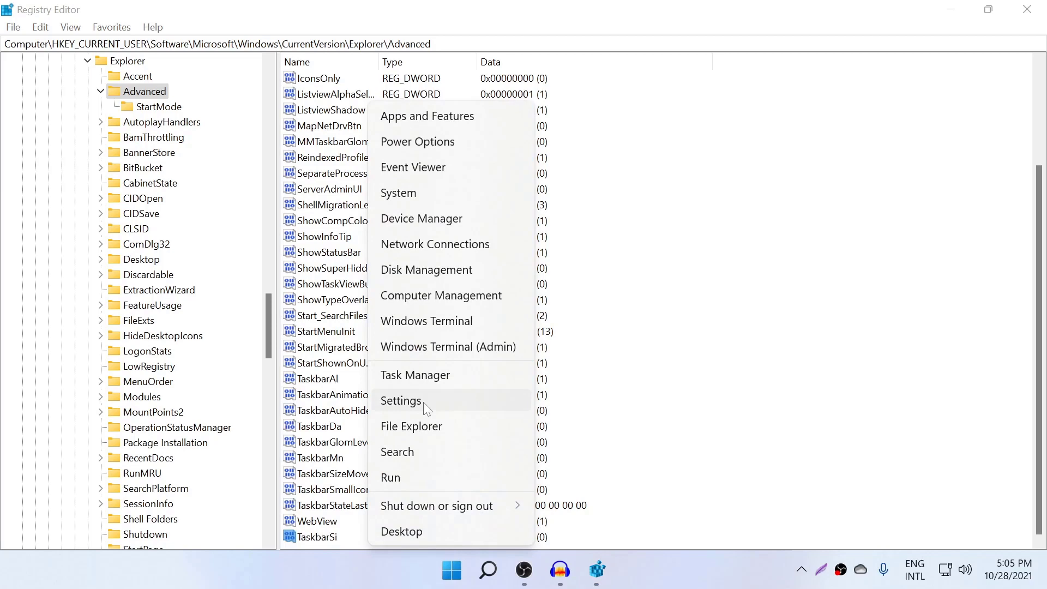
{"action": "left_click", "coordinate": [400, 400]}
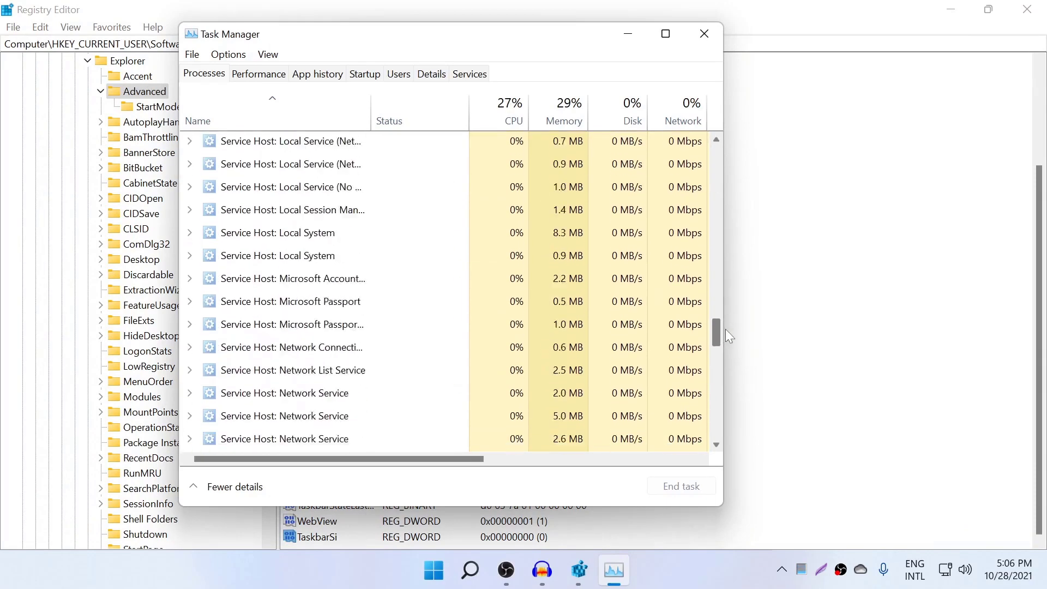
{"action": "scroll", "scroll_direction": "down", "scroll_amount": 3}
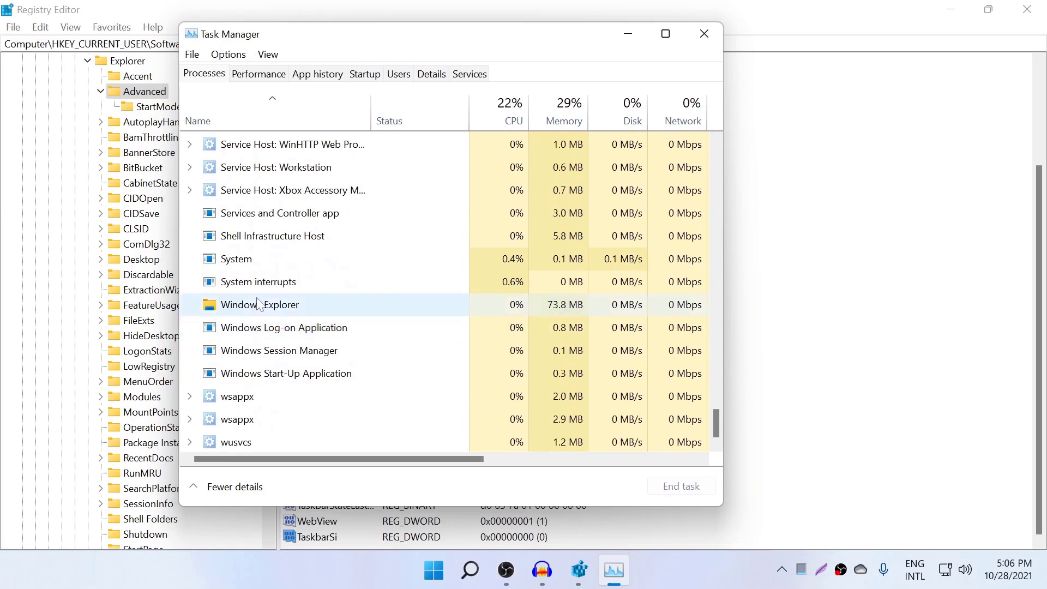
{"action": "left_click", "coordinate": [264, 304]}
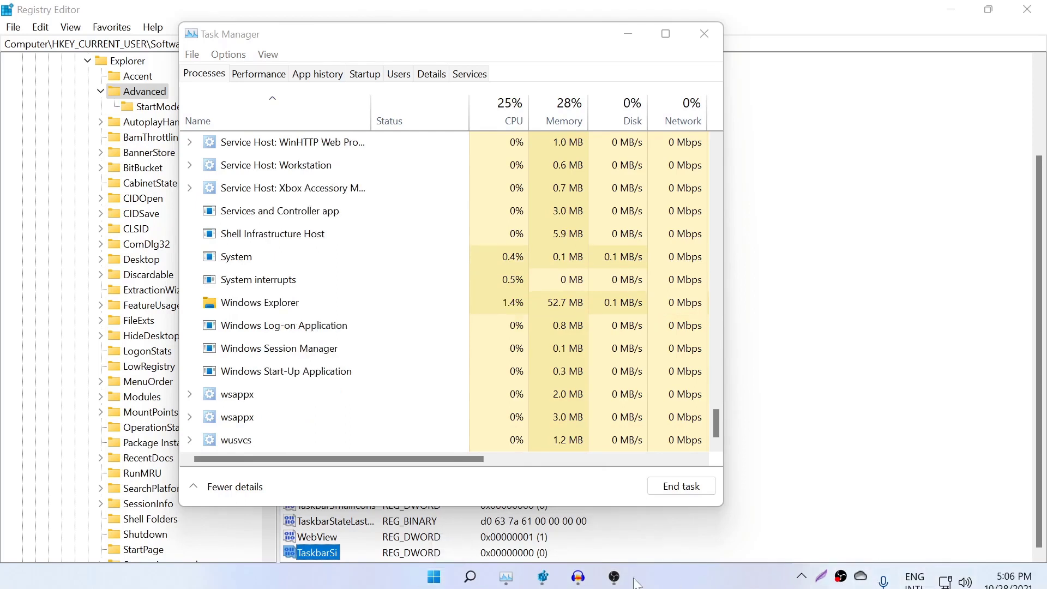
{"action": "mouse_move", "coordinate": [589, 577]}
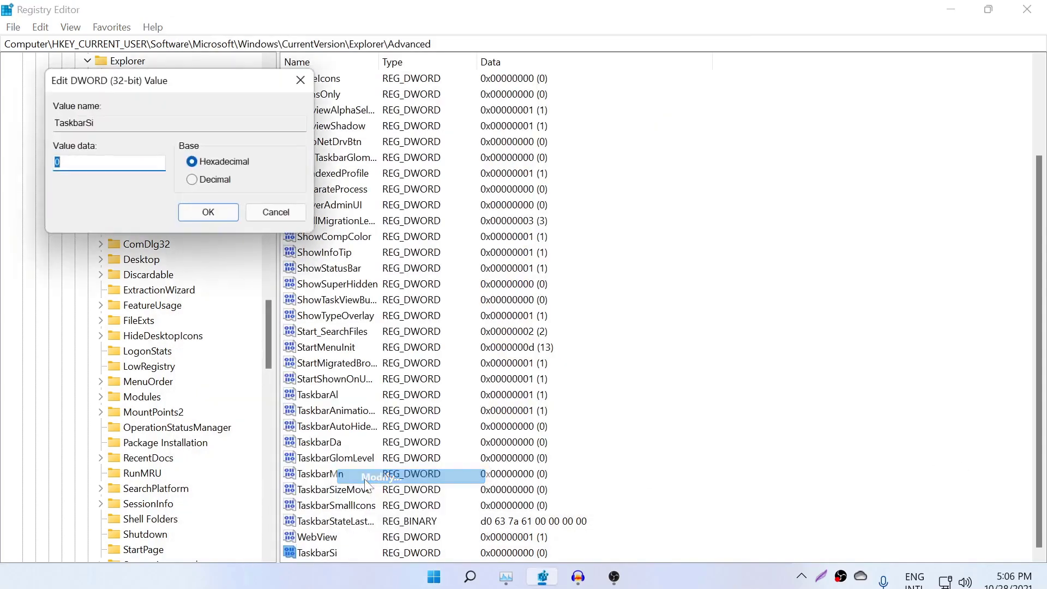
Set TaskbarSi's data to 2 and bring up Windows Explorer's process actions
{"action": "type", "text": "2"}
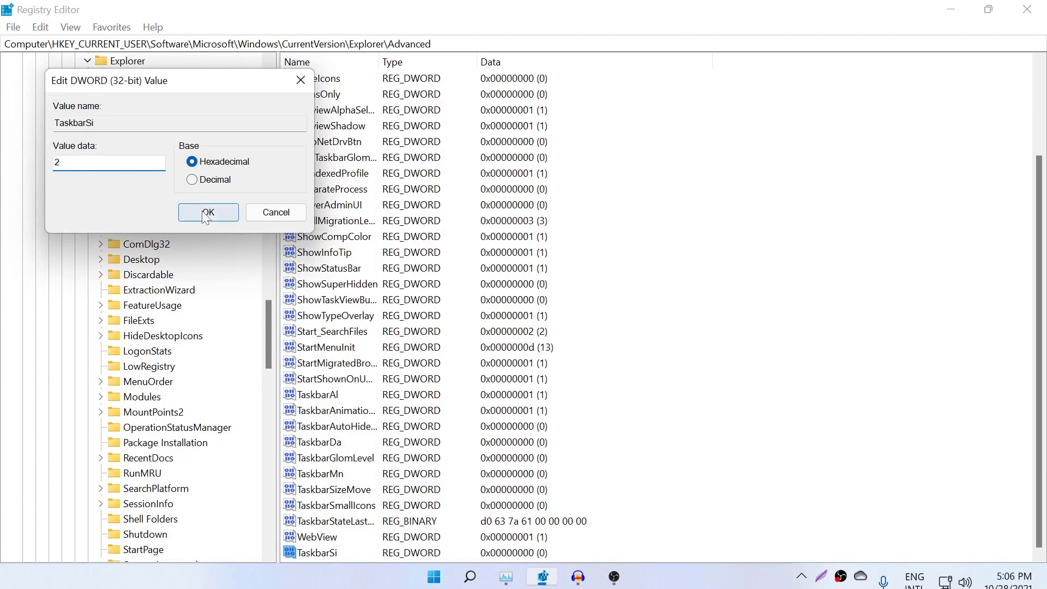
{"action": "left_click", "coordinate": [207, 211]}
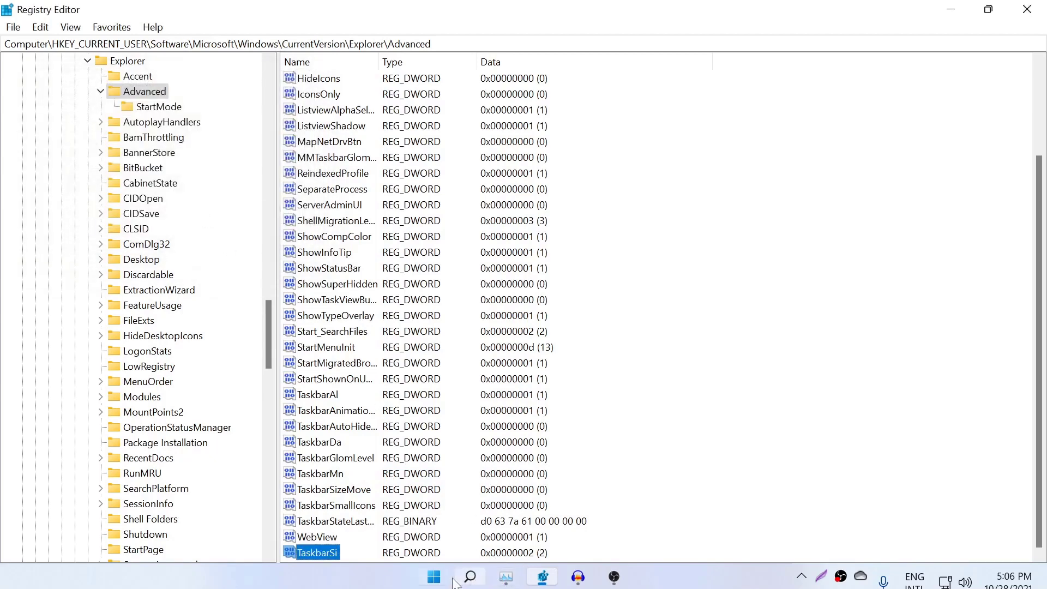
{"action": "right_click", "coordinate": [260, 303]}
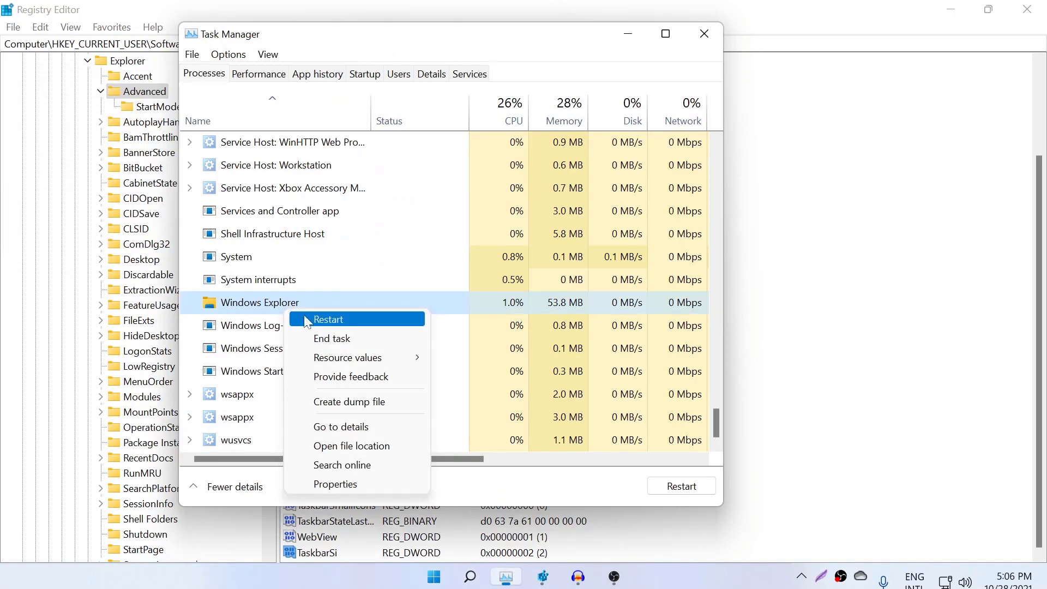
Restart Windows Explorer for the large taskbar, then delete the TaskbarSi value
{"action": "left_click", "coordinate": [328, 318]}
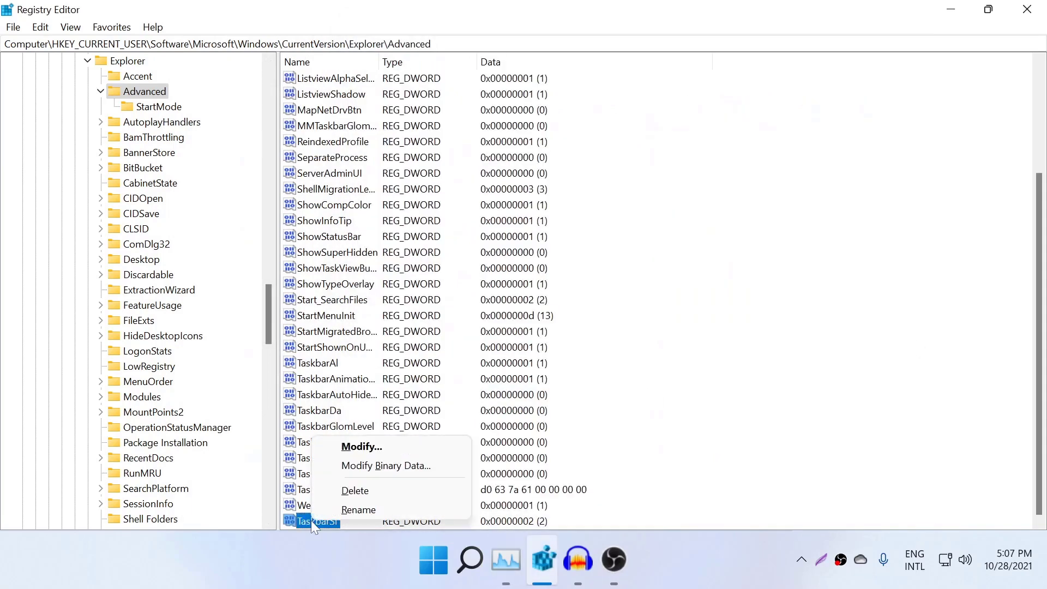
{"action": "mouse_move", "coordinate": [380, 497]}
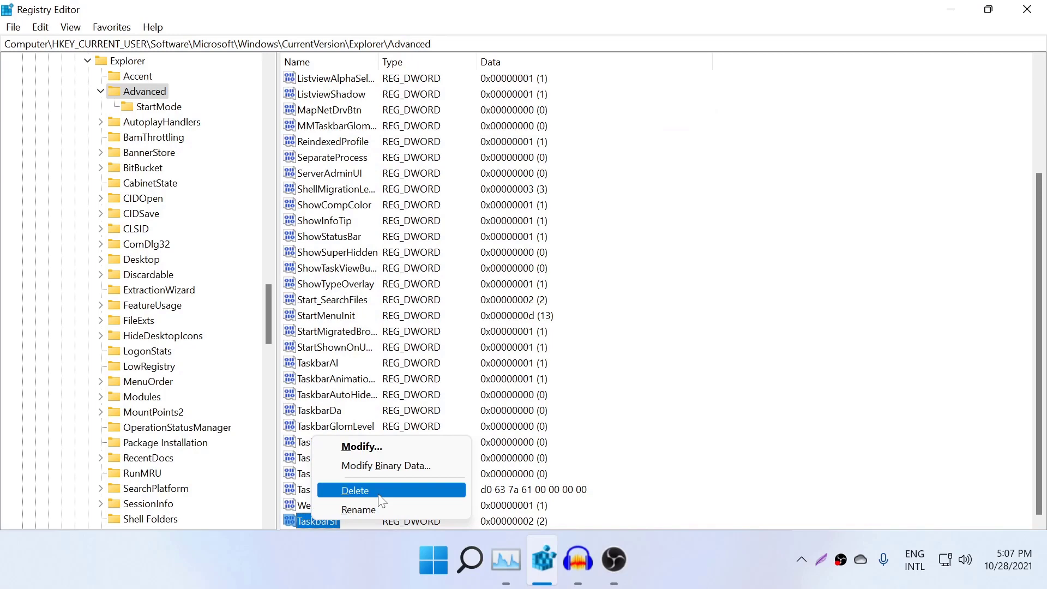
{"action": "left_click", "coordinate": [355, 490]}
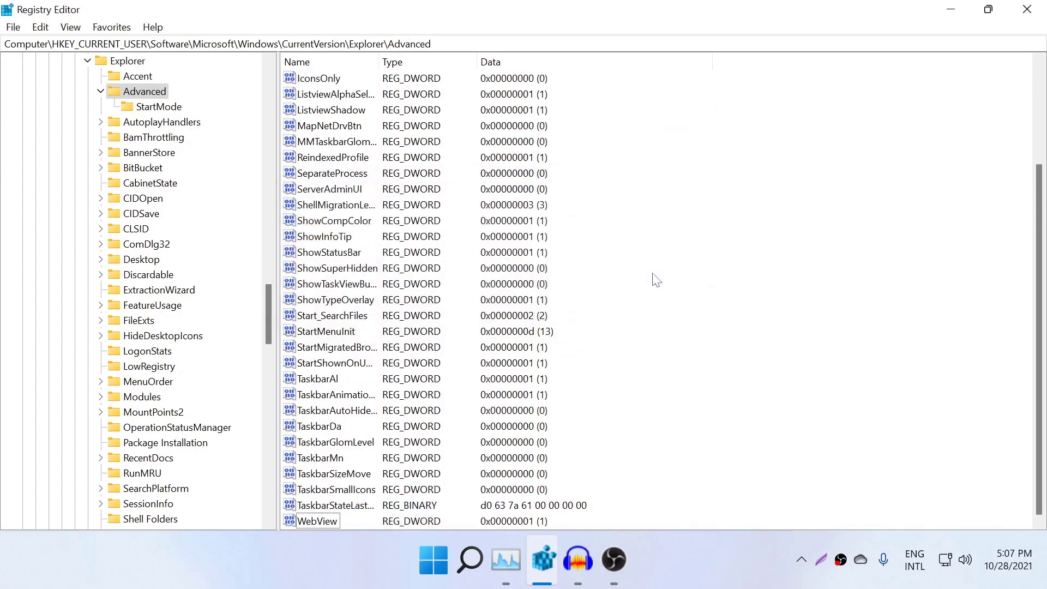
{"action": "left_click", "coordinate": [503, 560]}
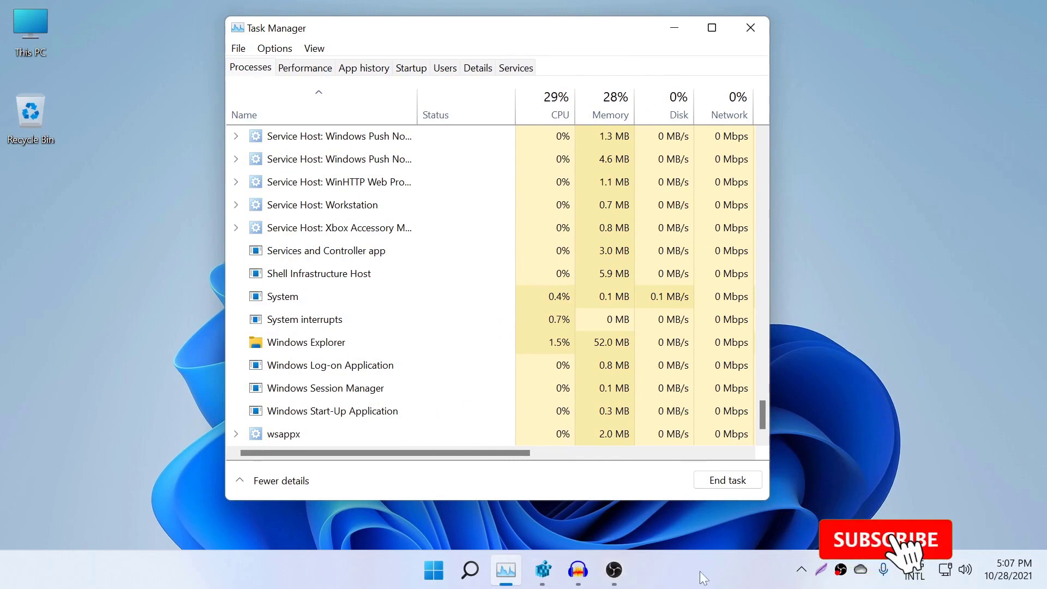
Restart Windows Explorer so the taskbar returns to its default size
{"action": "left_click", "coordinate": [885, 538]}
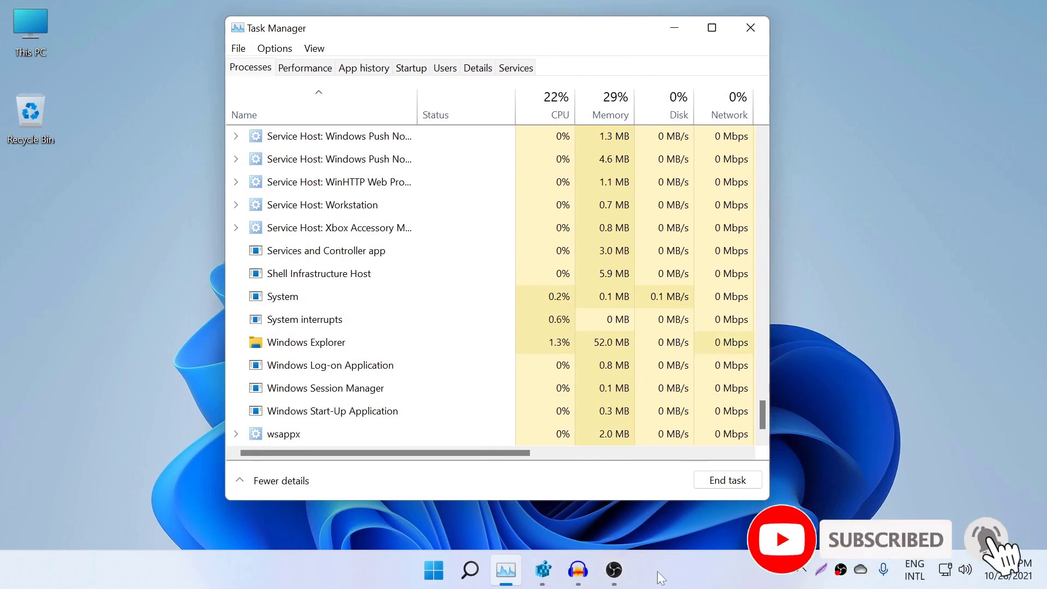